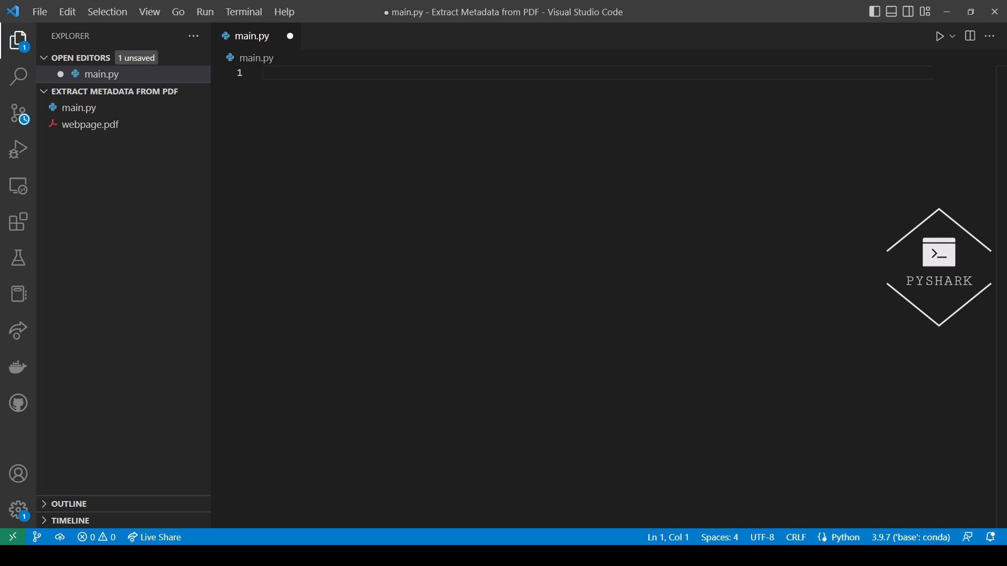
Run pip install pikepdf in a new terminal, confirm it is already installed, and close the terminal.
left_click(244, 11)
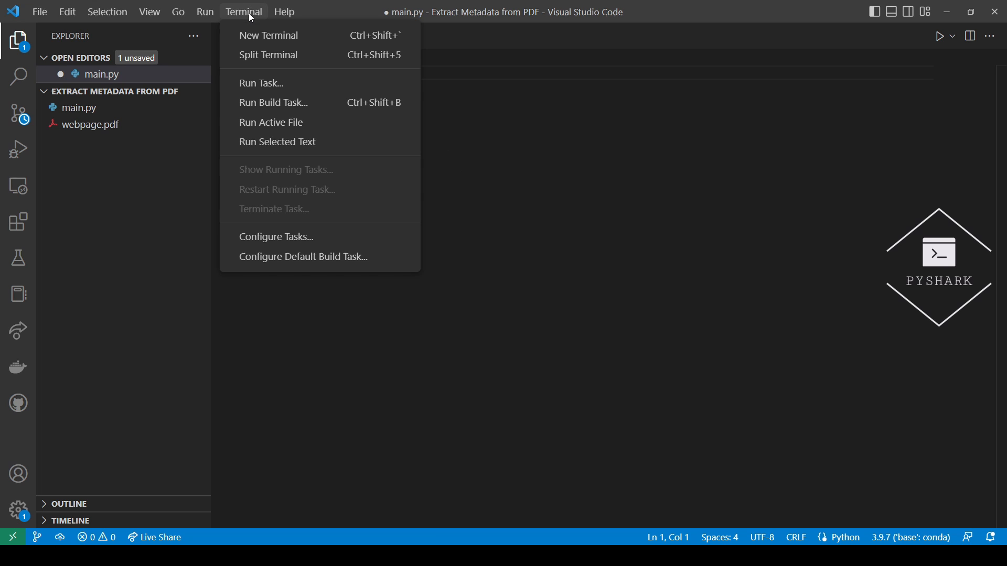
left_click(268, 34)
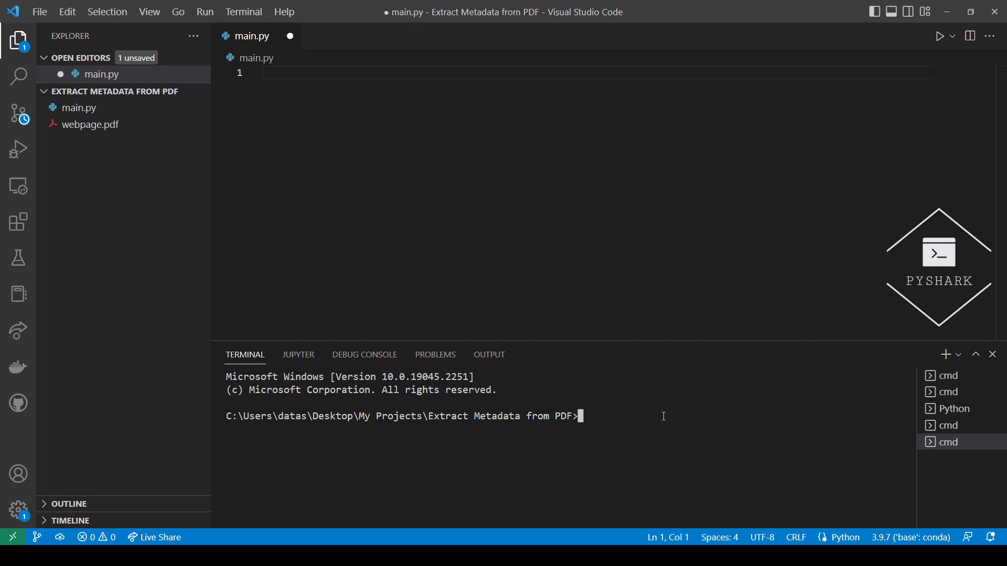
type("pip")
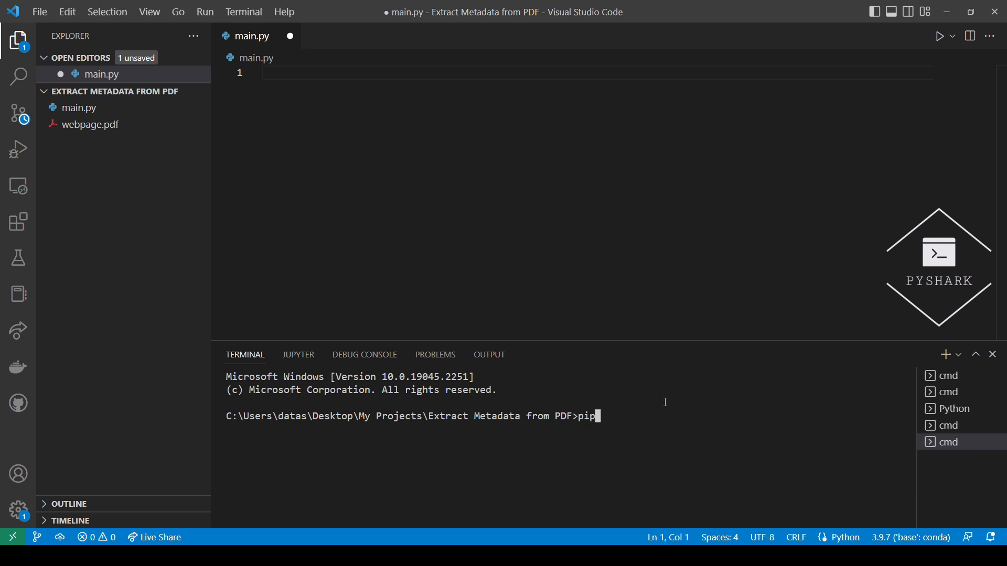
type("install pikepdf")
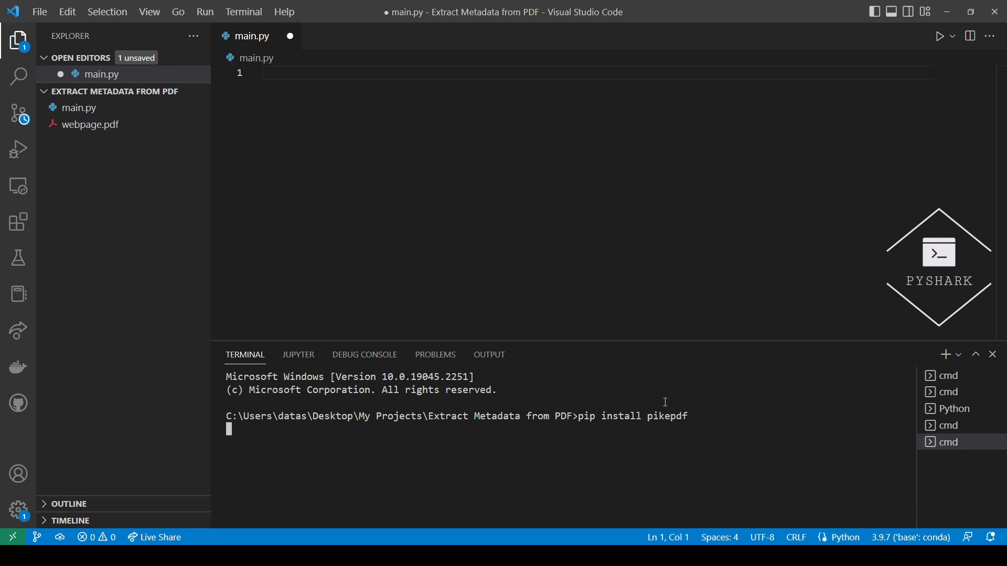
key("Return")
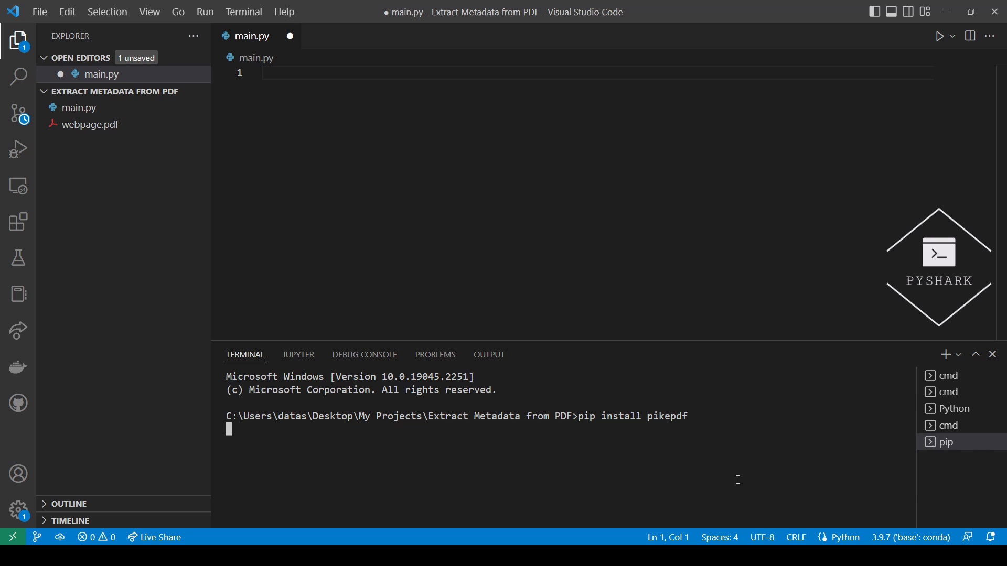
key("Return")
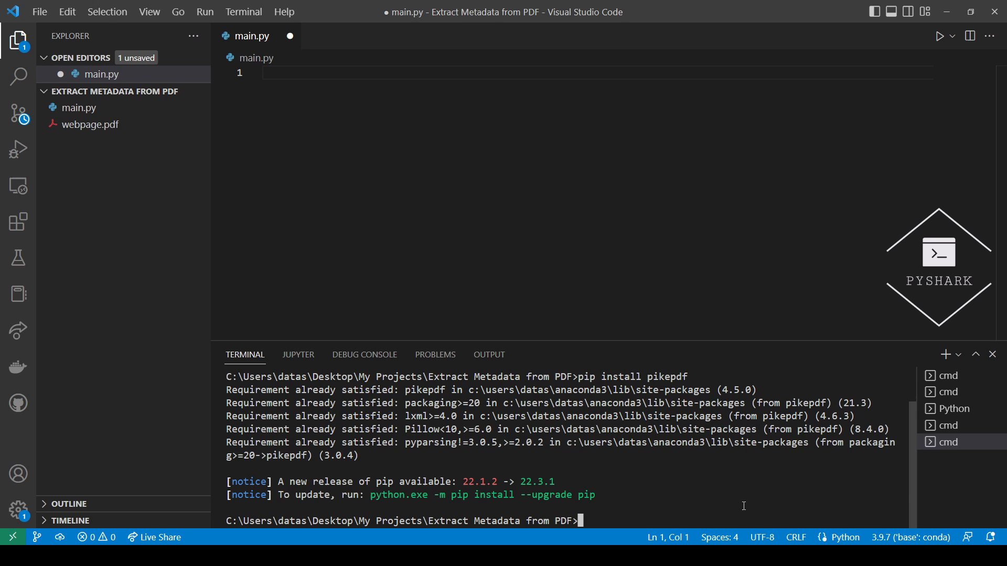
left_click(992, 355)
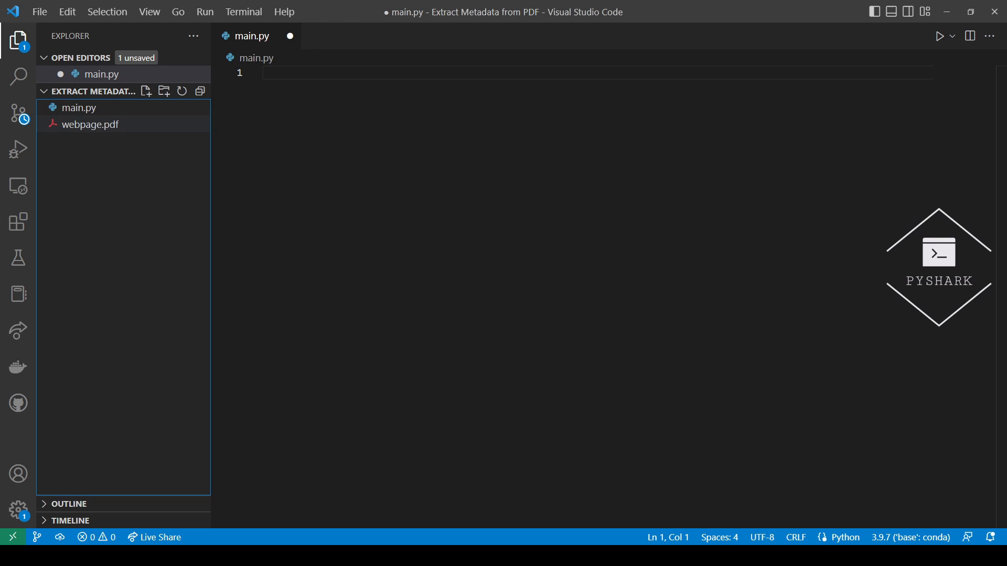
left_click(89, 124)
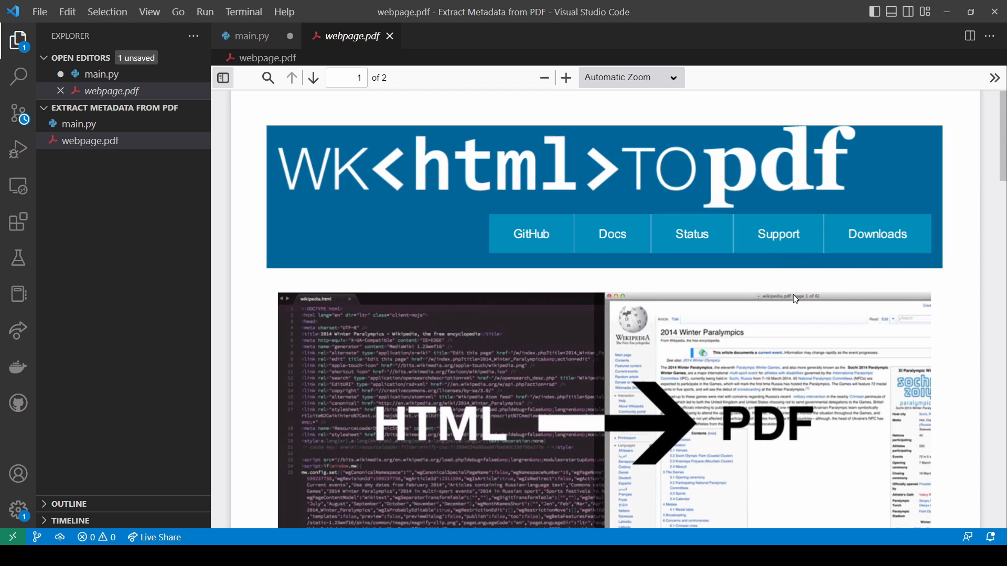
scroll("up", 3)
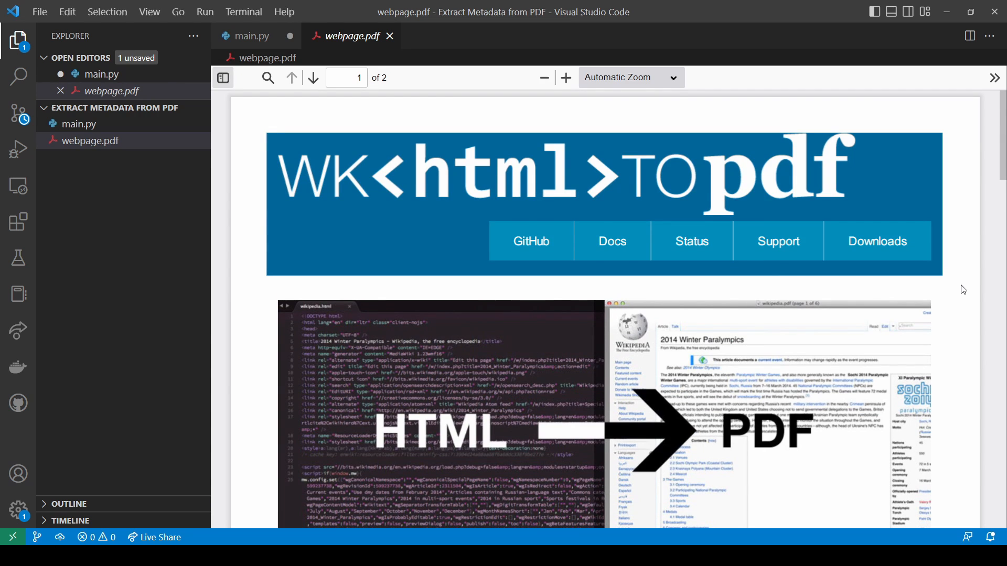
scroll("down", 3)
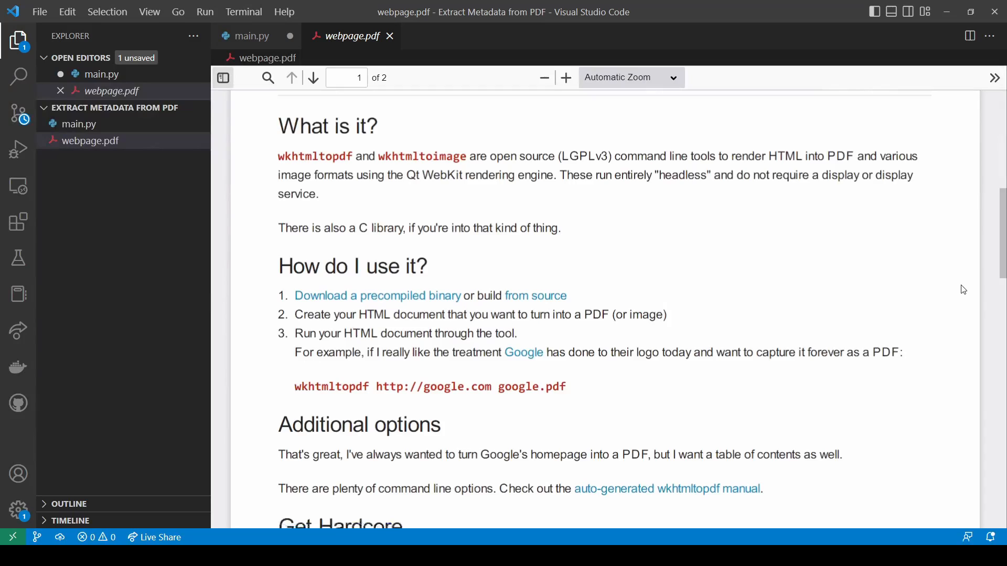
left_click(313, 77)
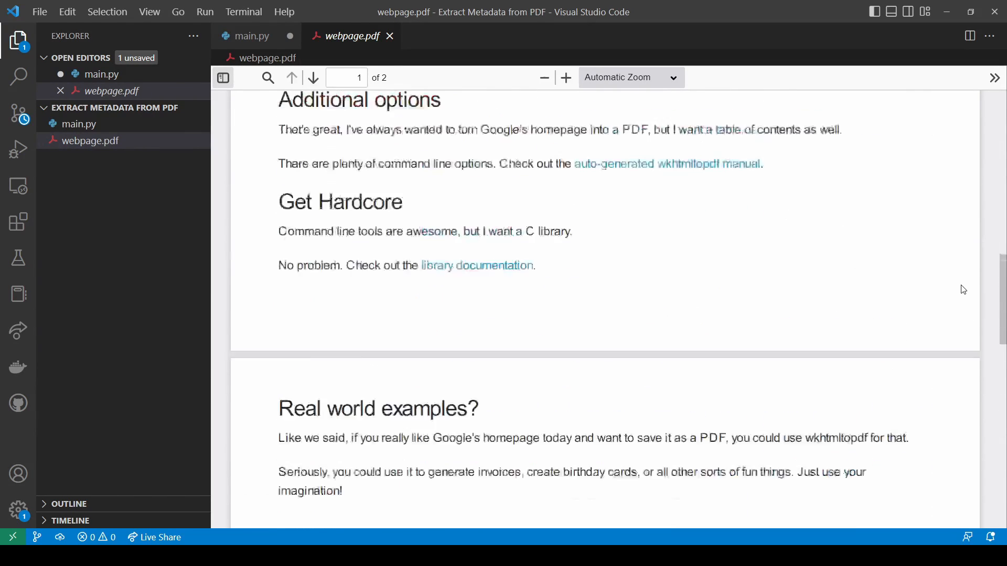
scroll("up", 3)
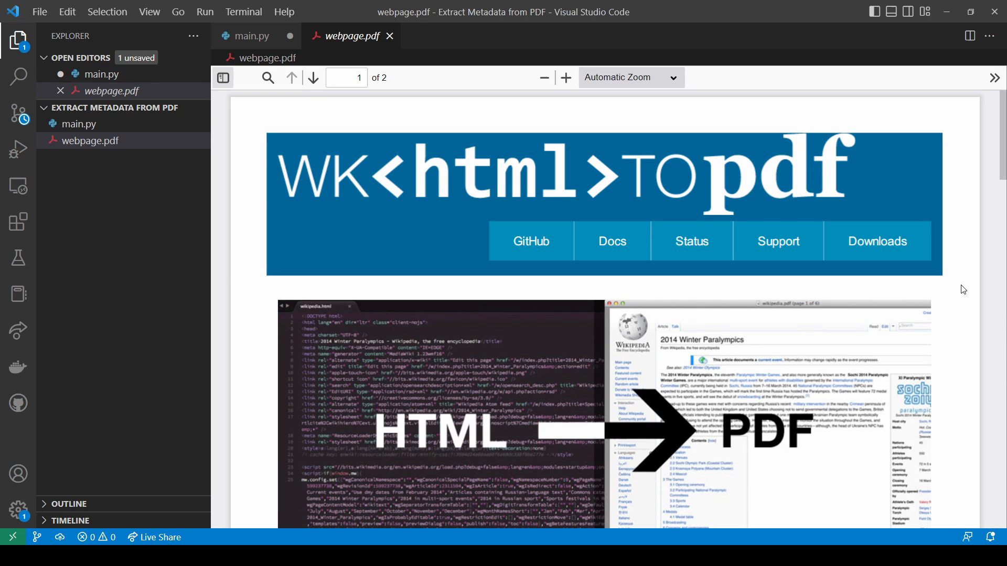
left_click(390, 36)
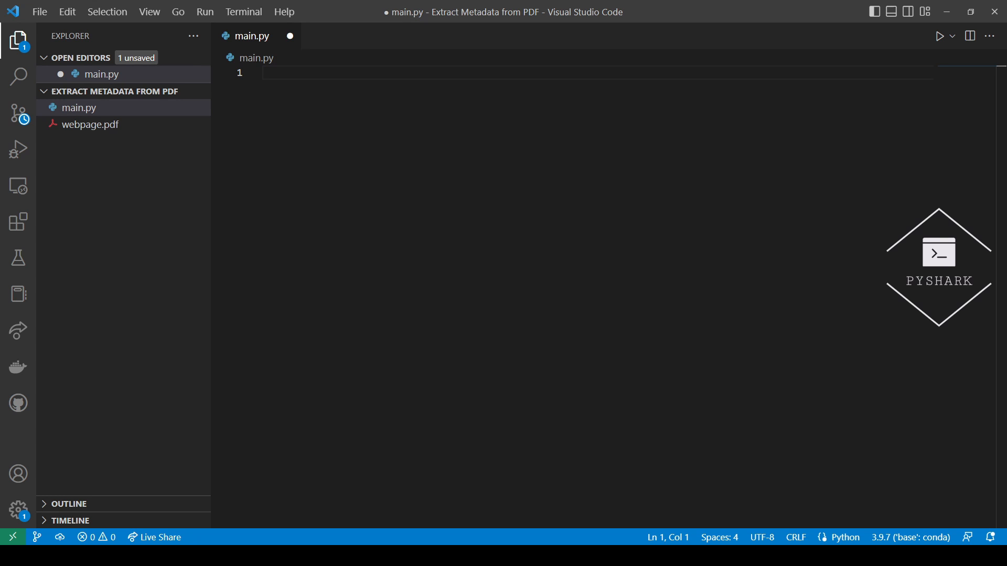
Type the comment '#Import the required dependency' and 'import pikepdf' at the top of main.py.
type("#Import")
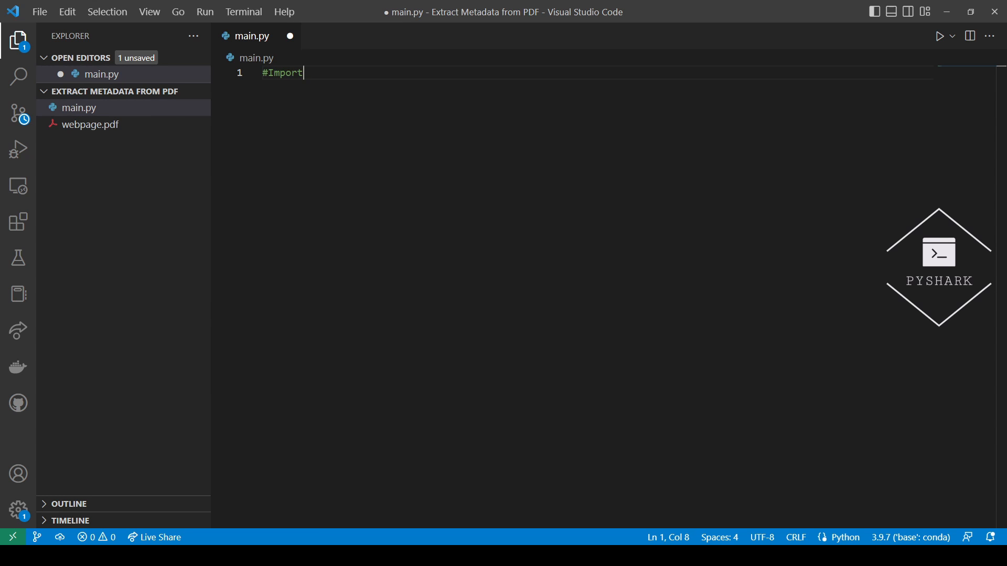
type("the requi")
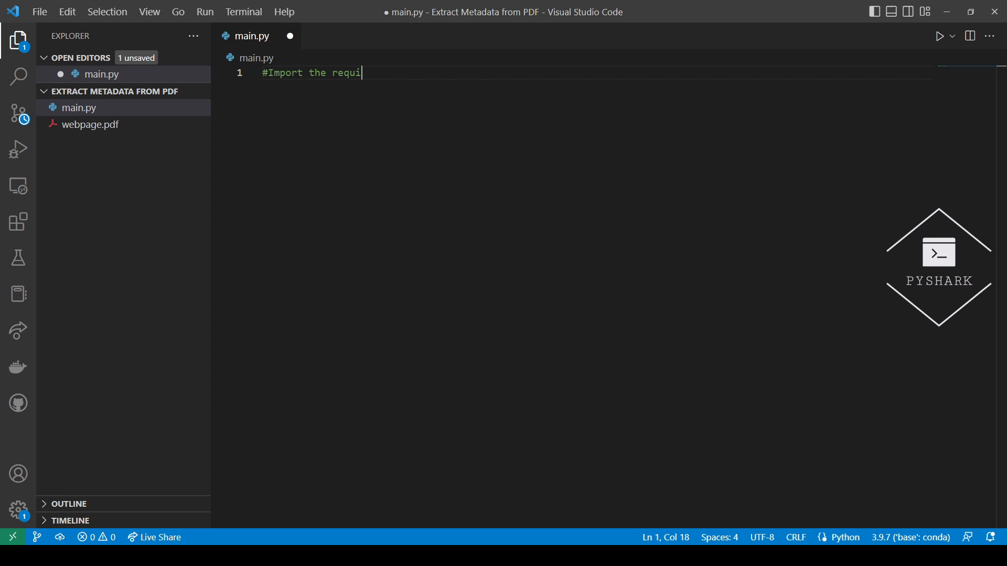
type("red depe")
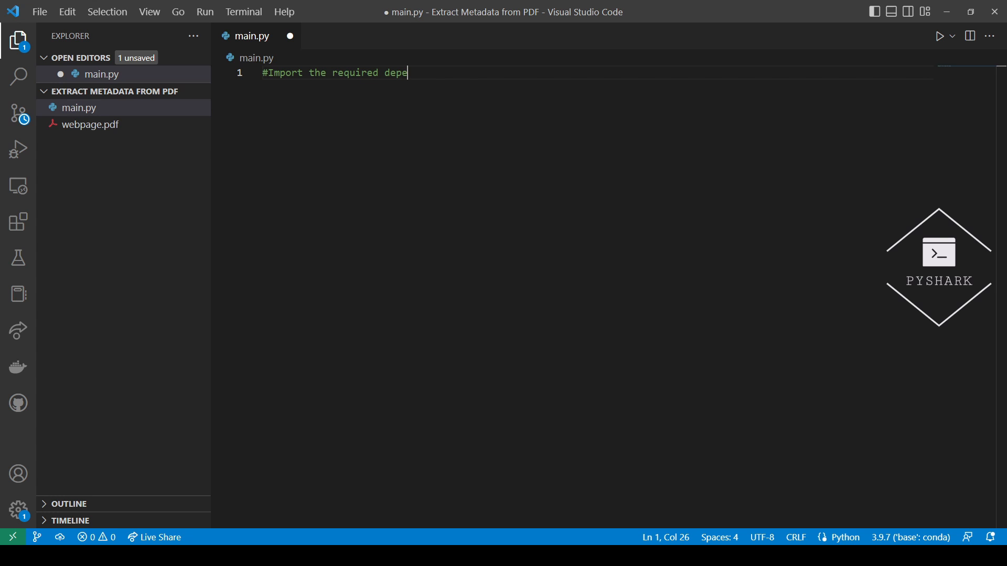
type("ndency")
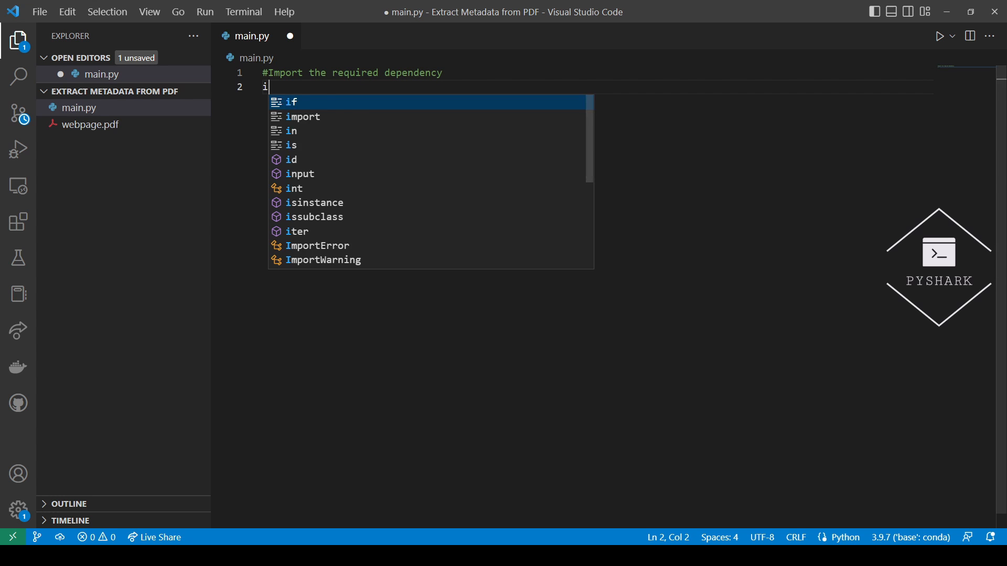
type("mport pikep")
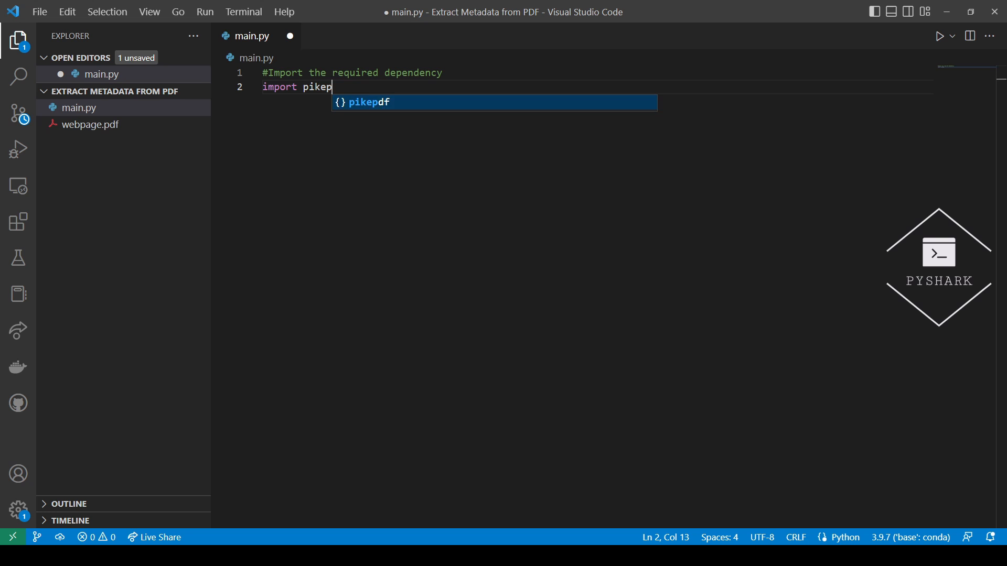
key("Enter")
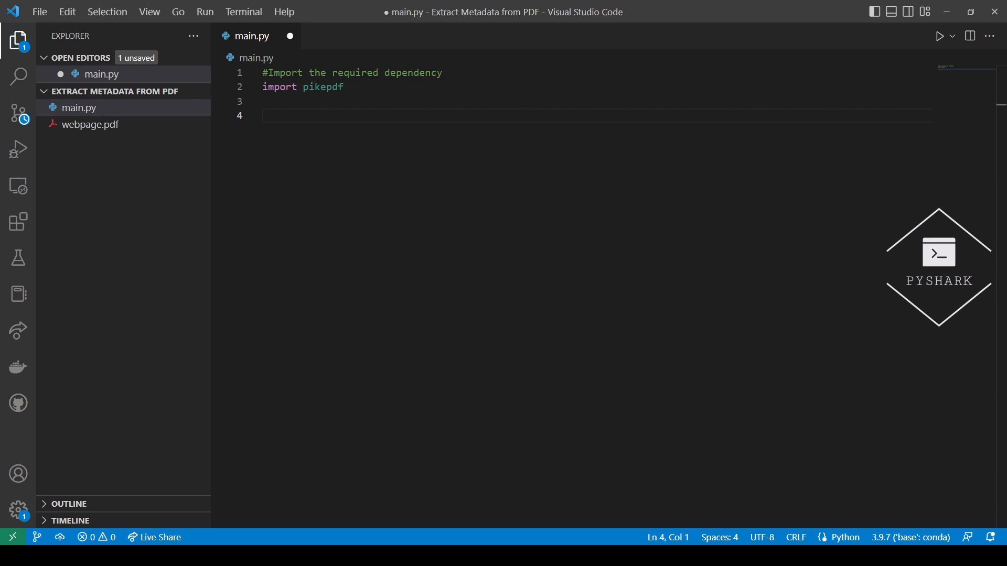
Add '#Open PDF file with pikepdf' and pdf = pikepdf.Pdf.open('webpage.pdf').
type("#Open")
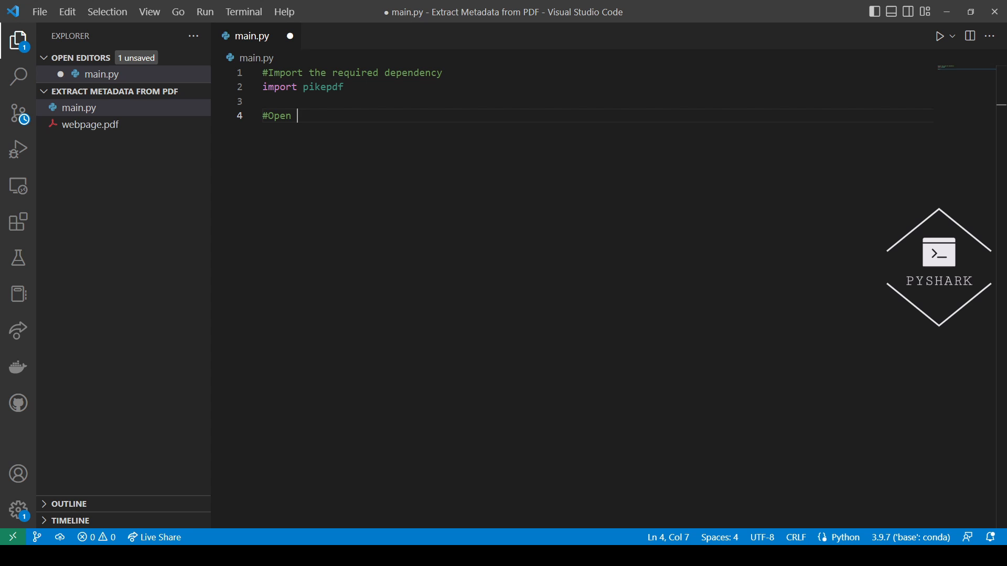
type("PDF file with pike")
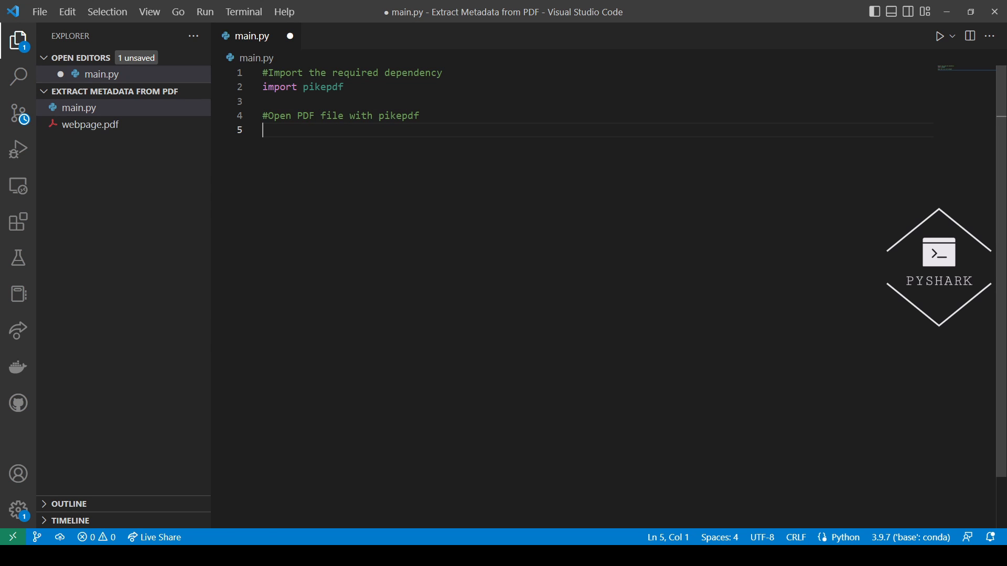
type("pdf")
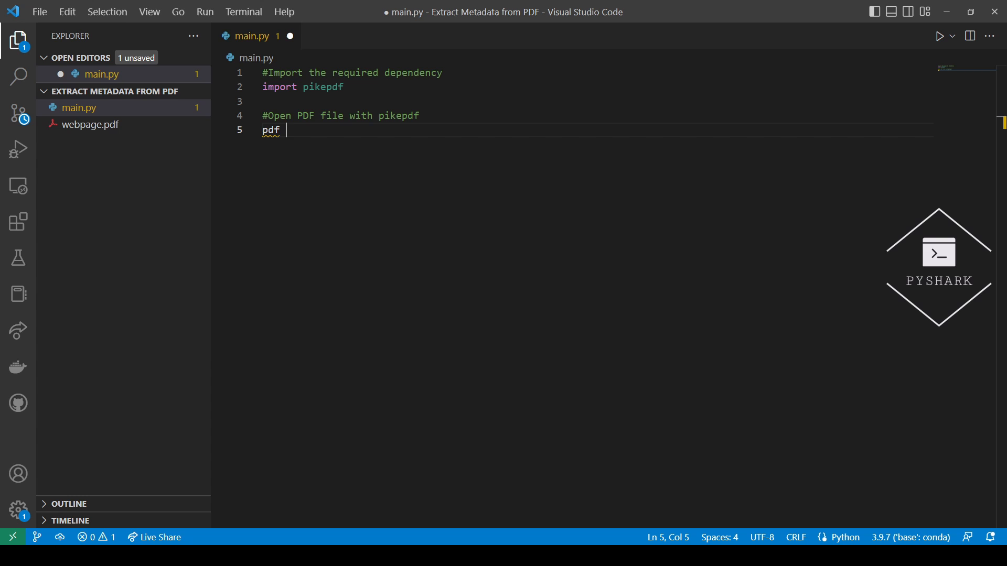
type("= p")
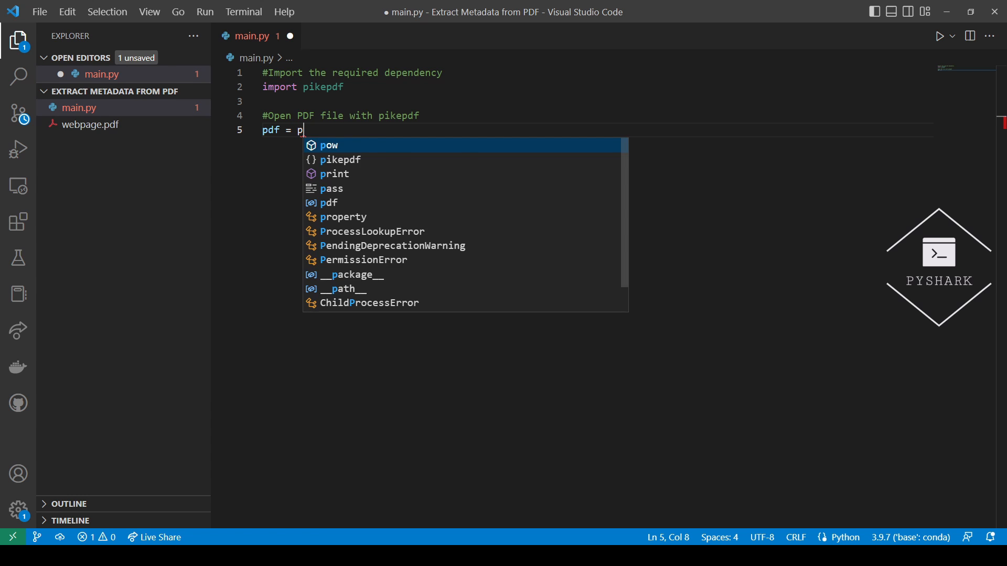
type("ikepdf.P")
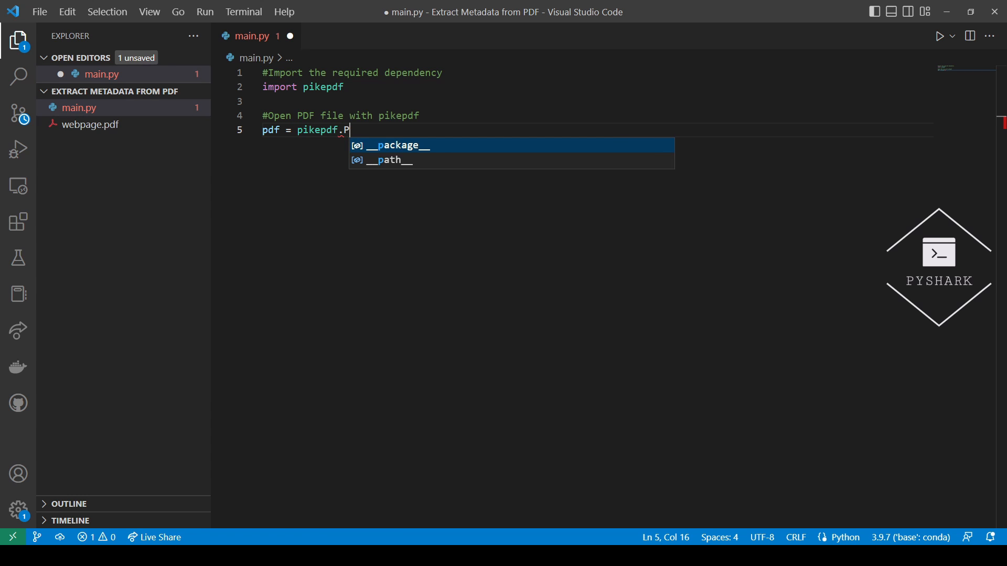
type("df.open('")
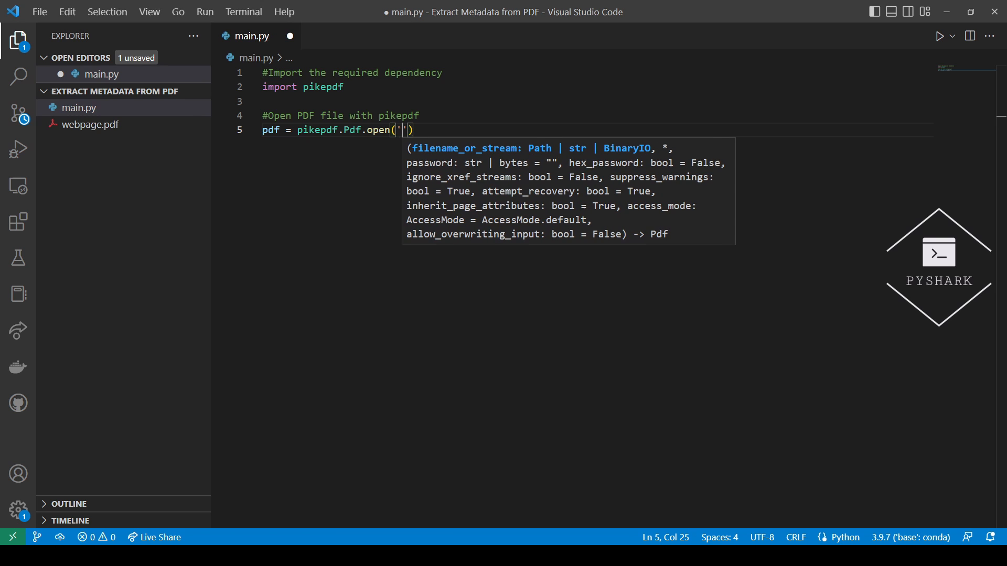
type("webpage")
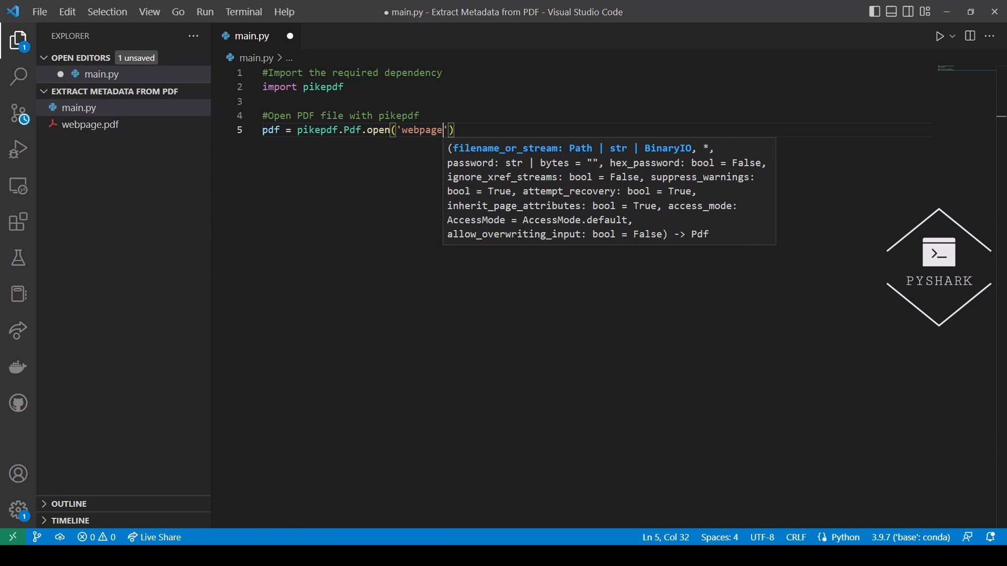
type(".pdf")
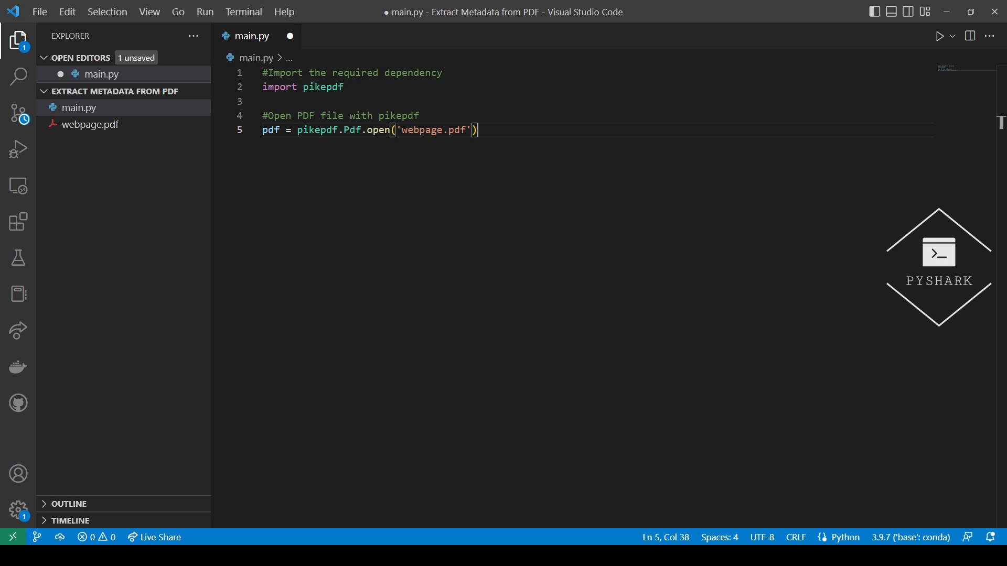
key("Enter")
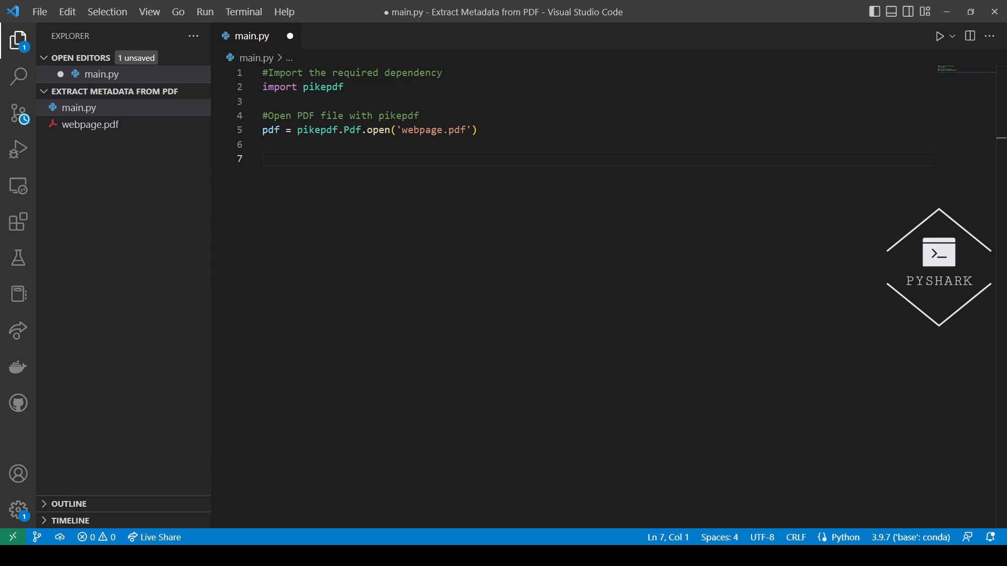
Add the comment '#Extract metadata from PDF' below the open call.
left_click(264, 159)
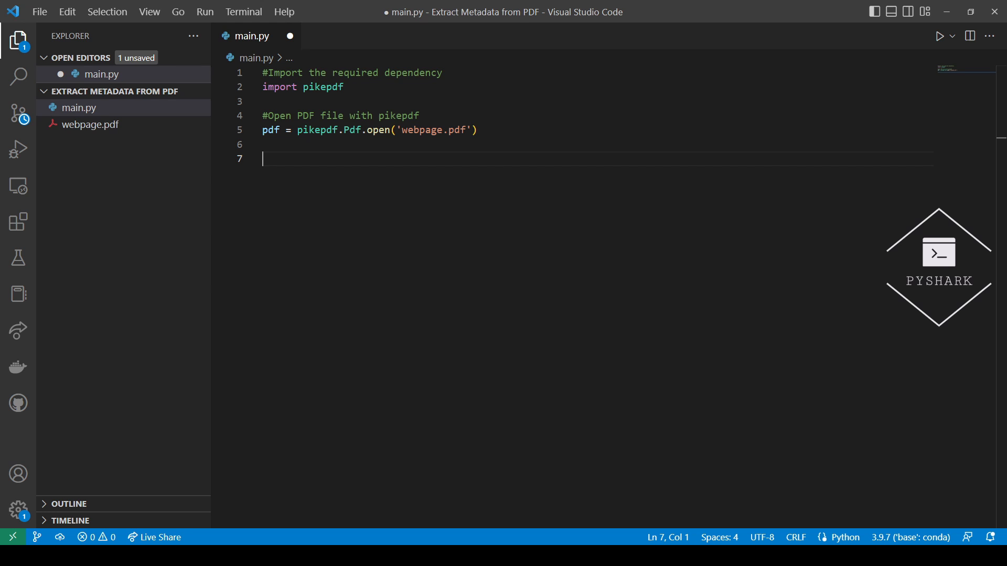
type("#")
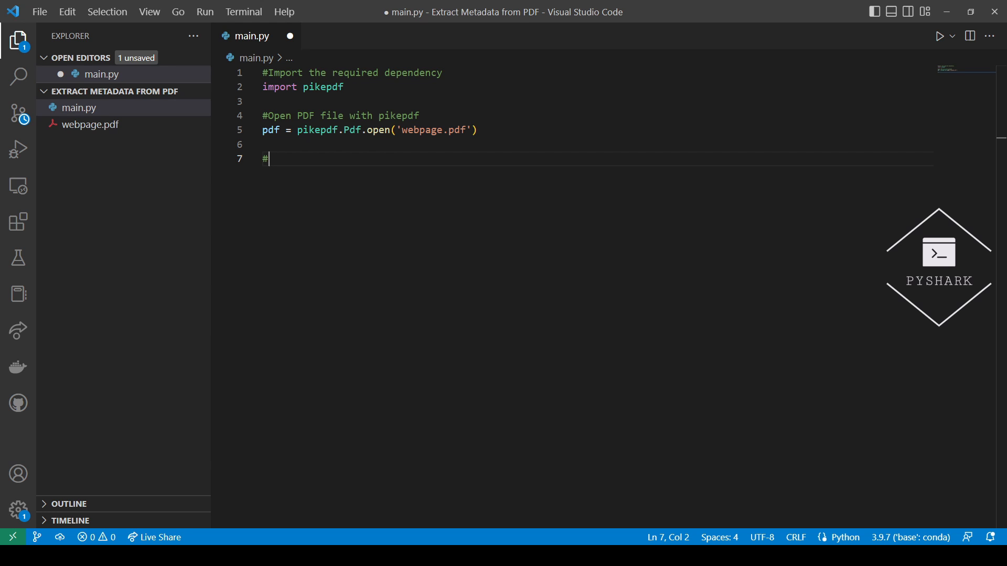
type("Extract")
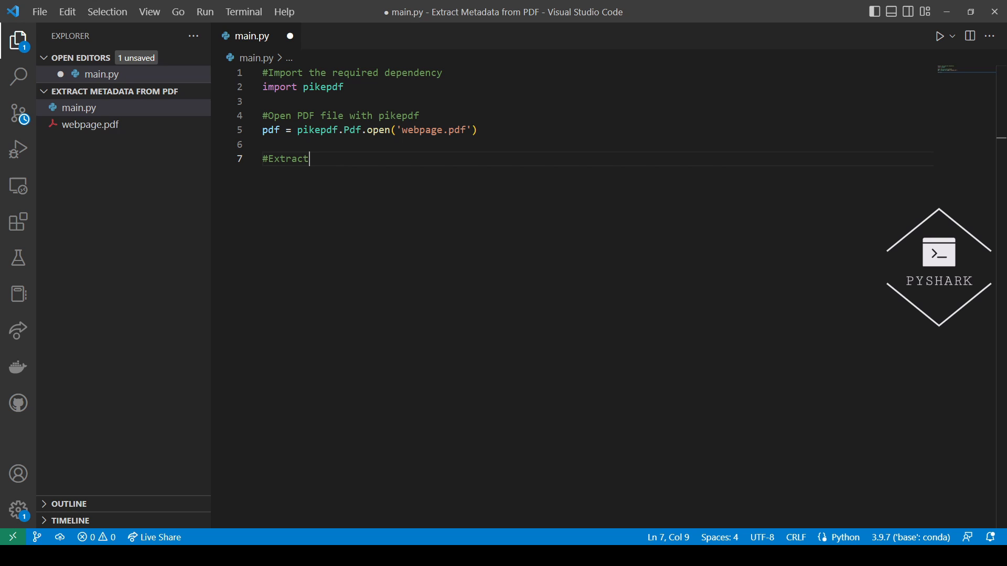
type("metadata from PDF")
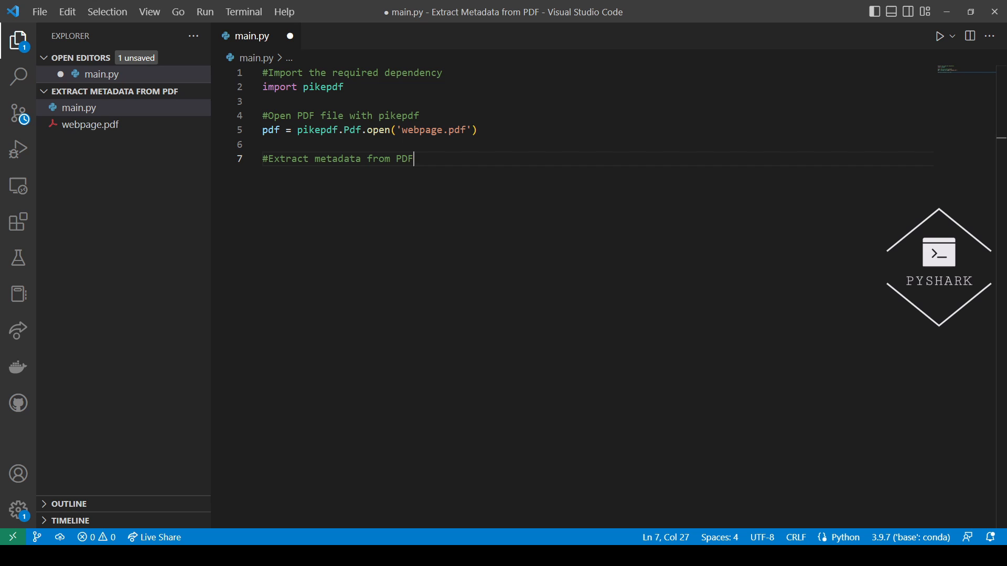
key("Return")
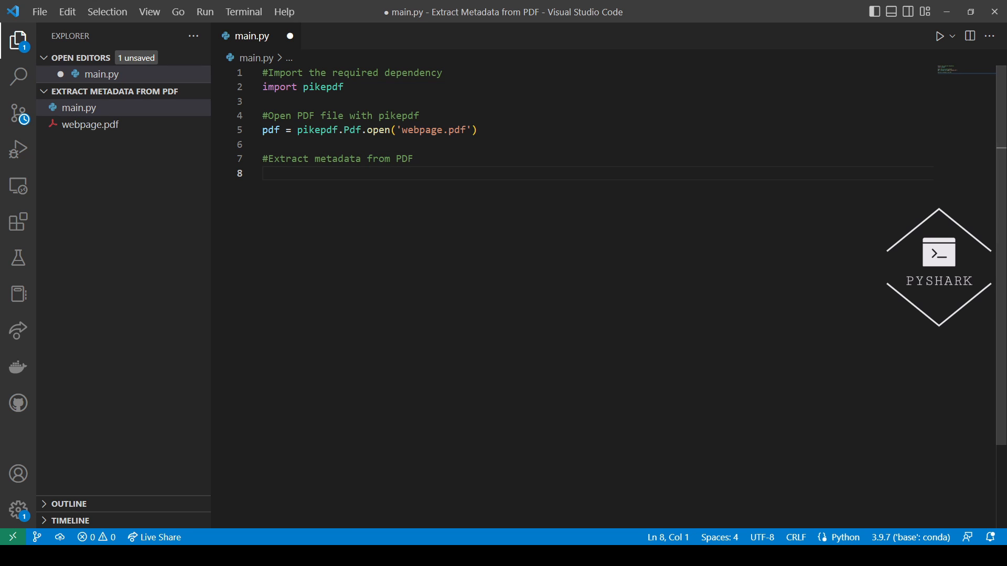
Add the line pdf_metadata = pdf.docinfo followed by a blank line.
type("pdf_me")
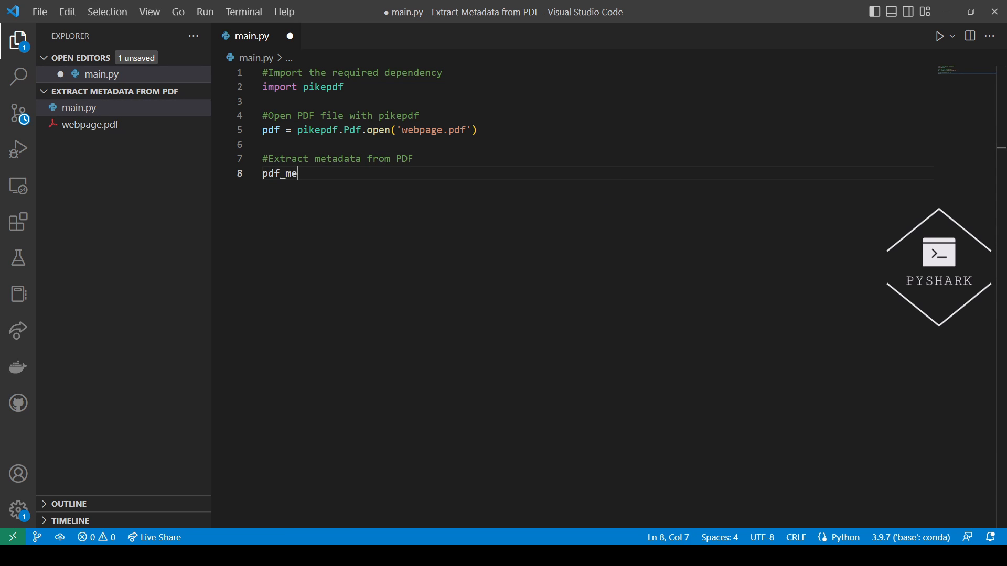
type("tadata =")
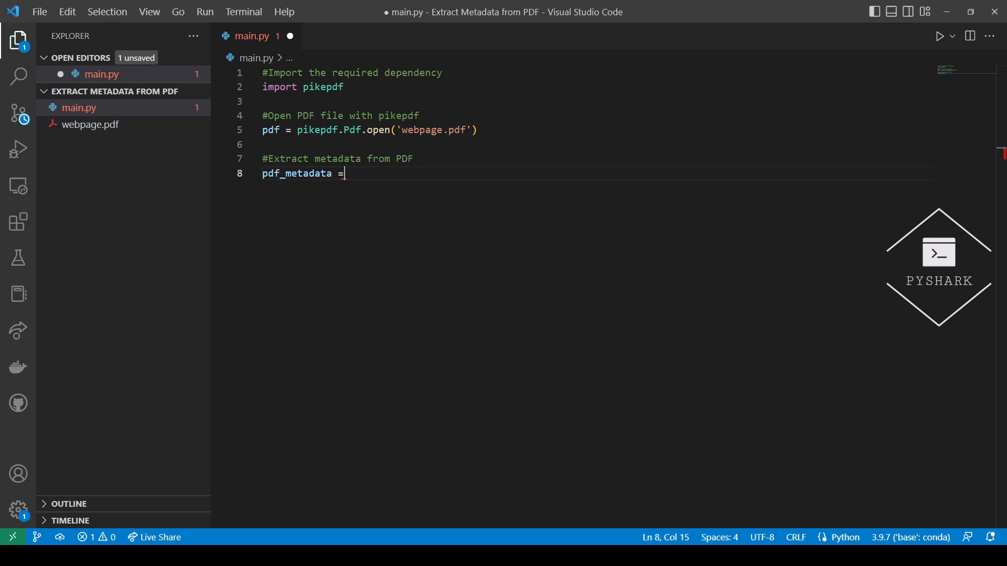
type("pdf.")
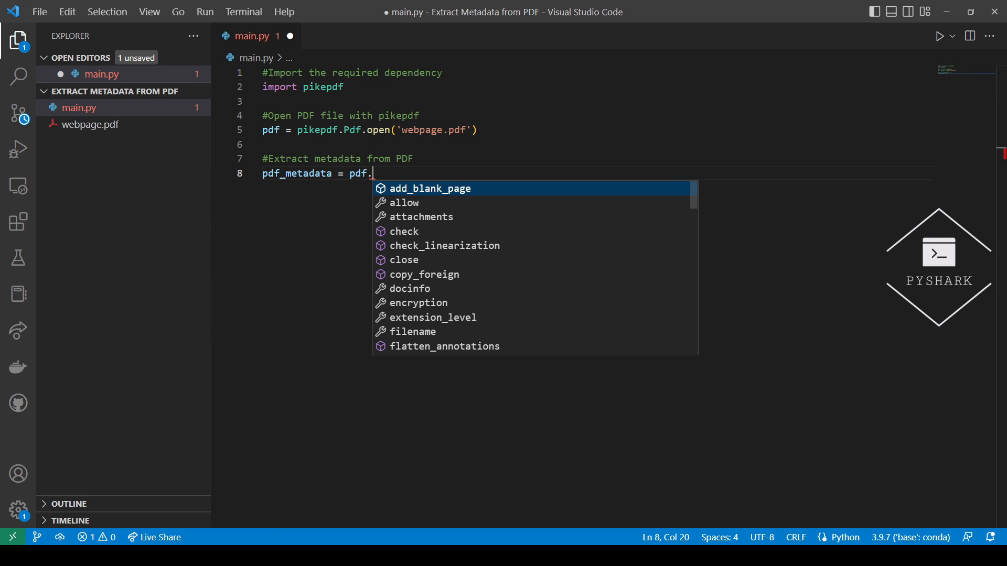
type("docinfo")
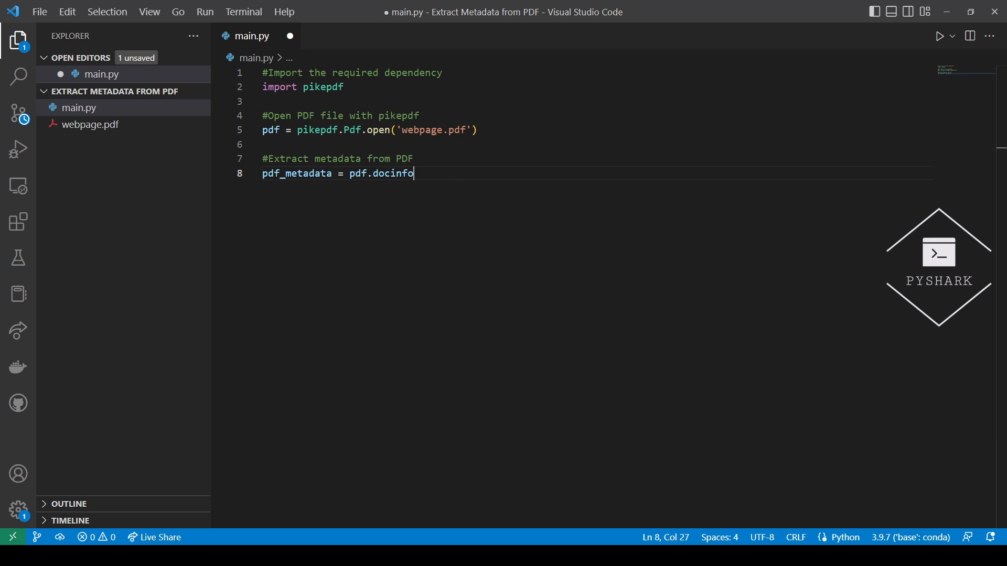
key("Enter")
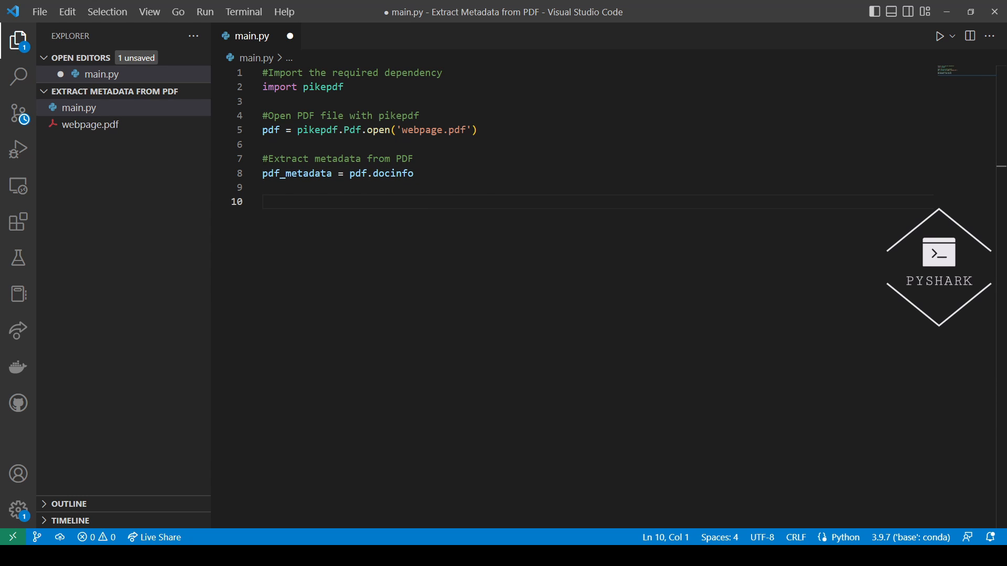
left_click(263, 202)
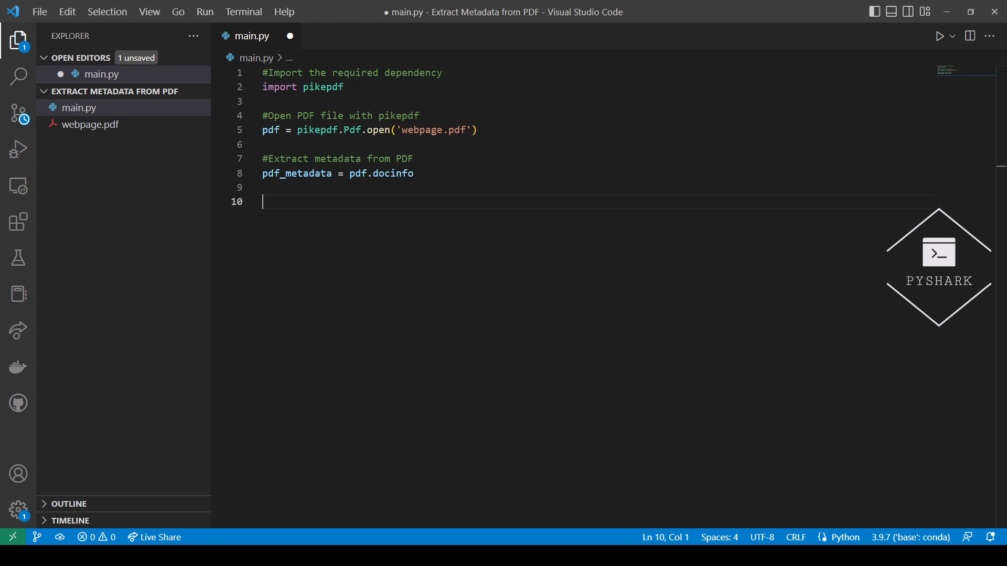
Add '#Print out the metadata' and the loop header for key, value in pdf_metadata.items().
type("#")
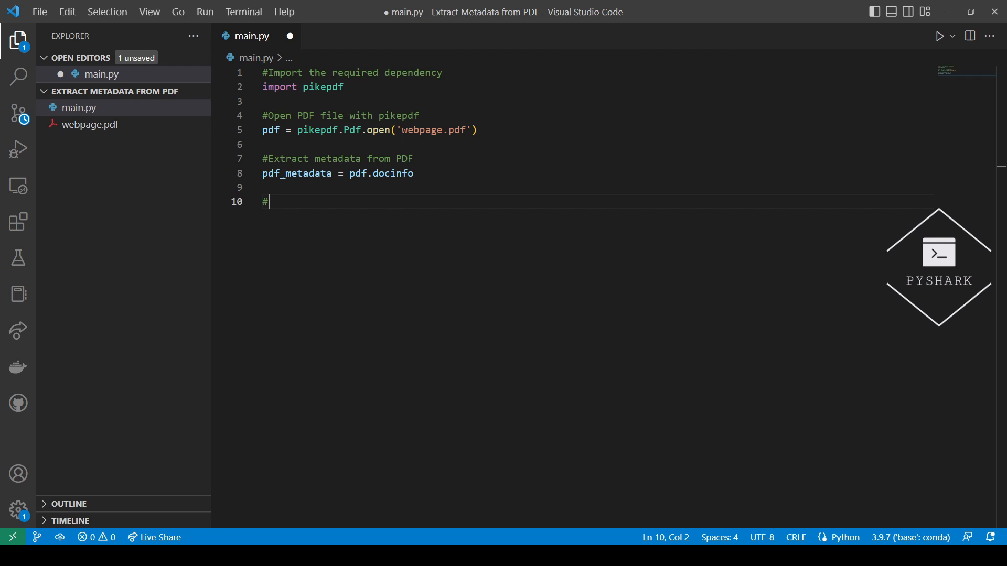
type("Print o")
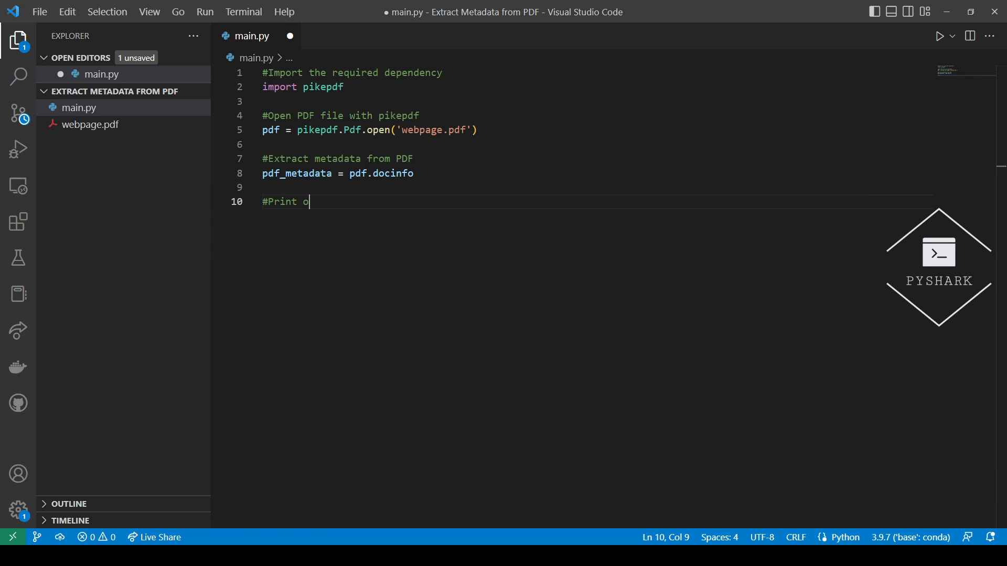
type("ut the metadata")
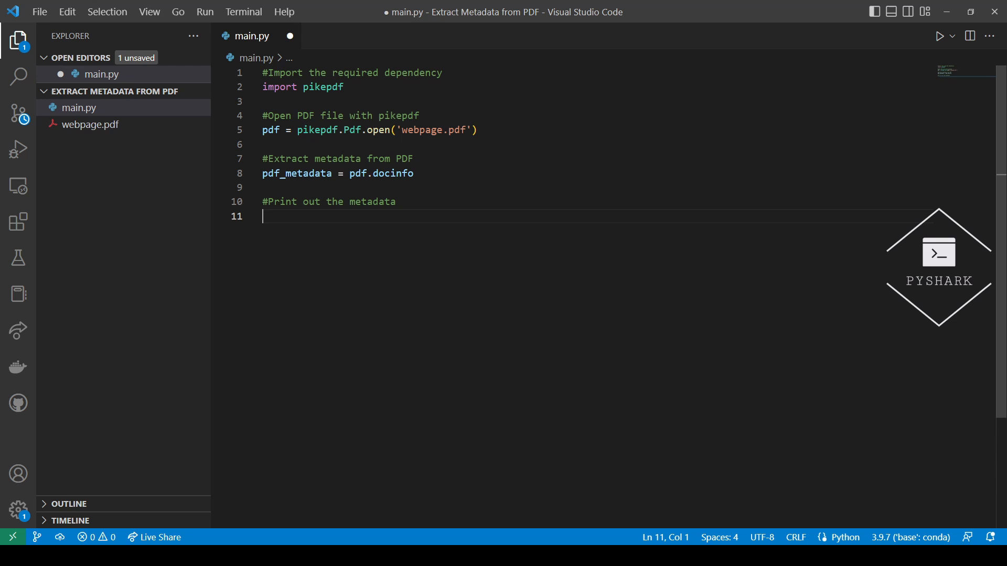
type("for")
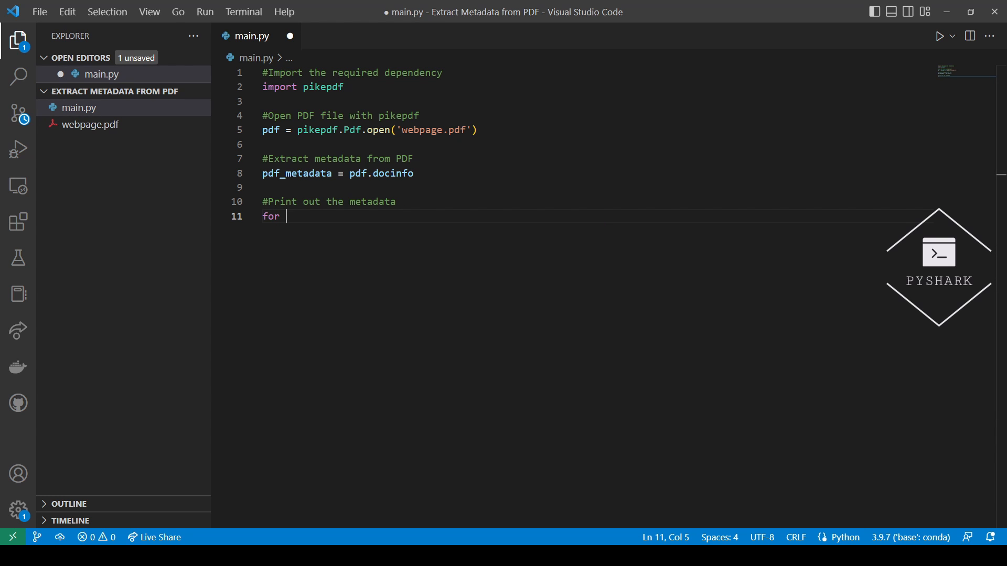
type("key, value")
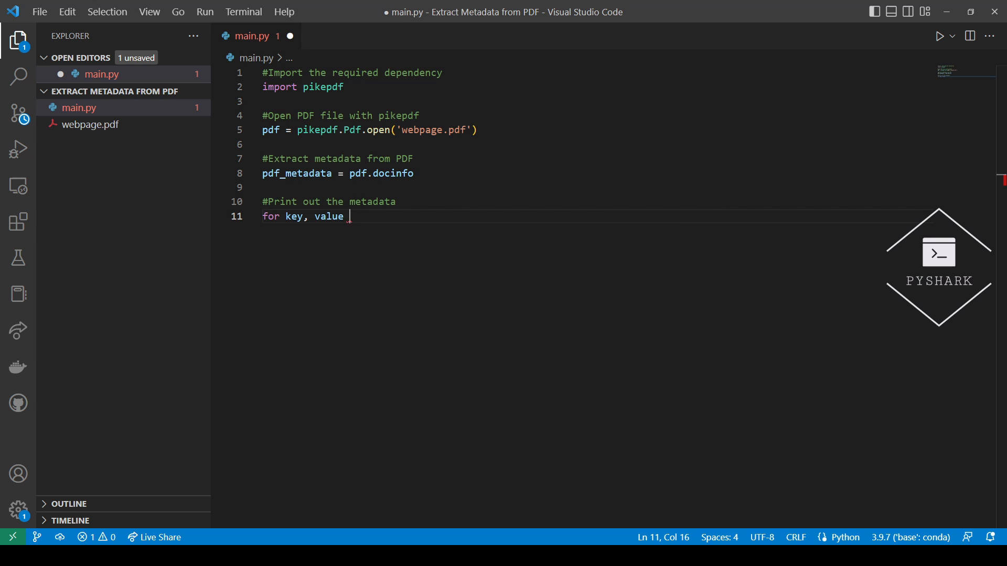
type("in pdf_metadata")
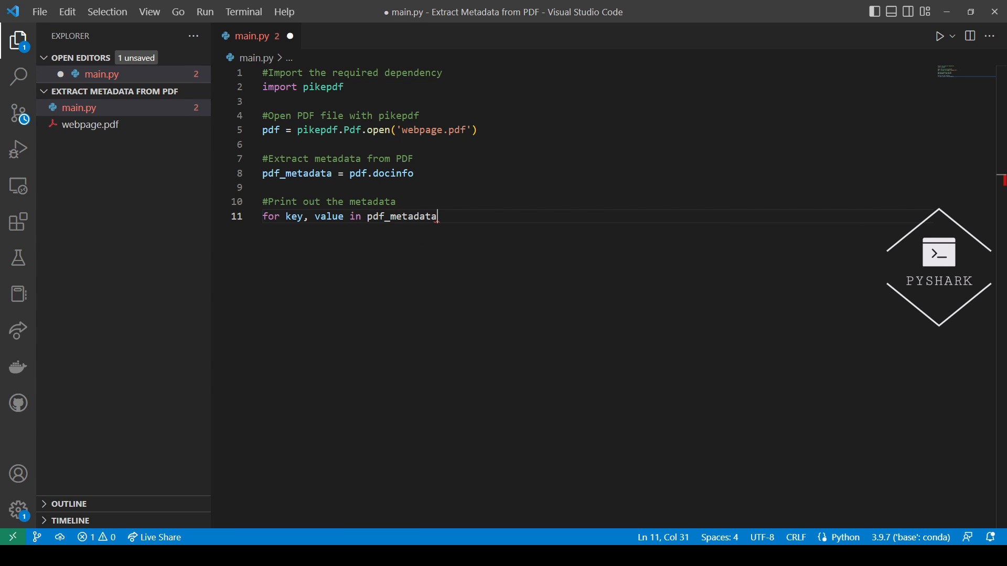
type(".items():")
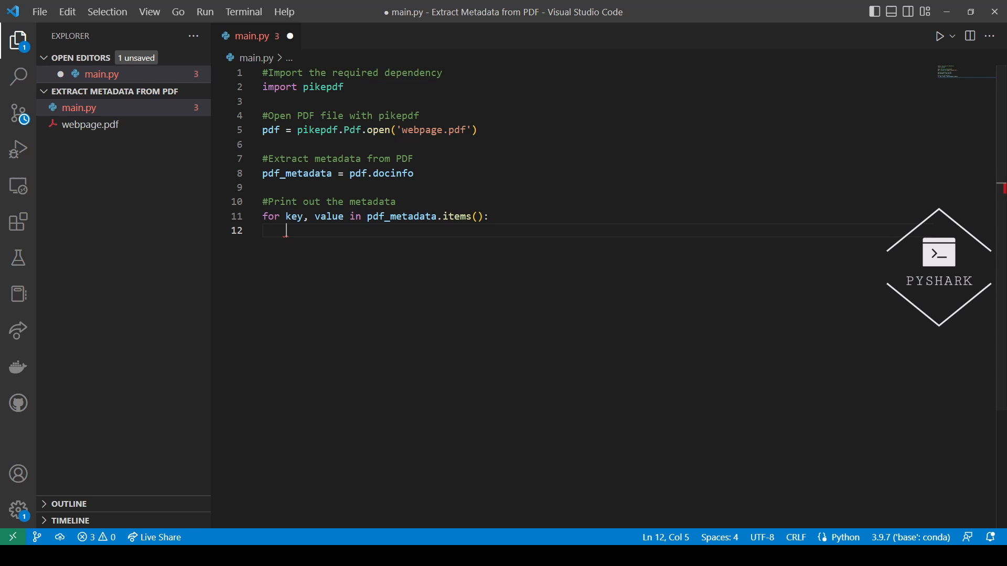
Add the indented print(f'{key} : {value}') line and save main.py.
type("print(")
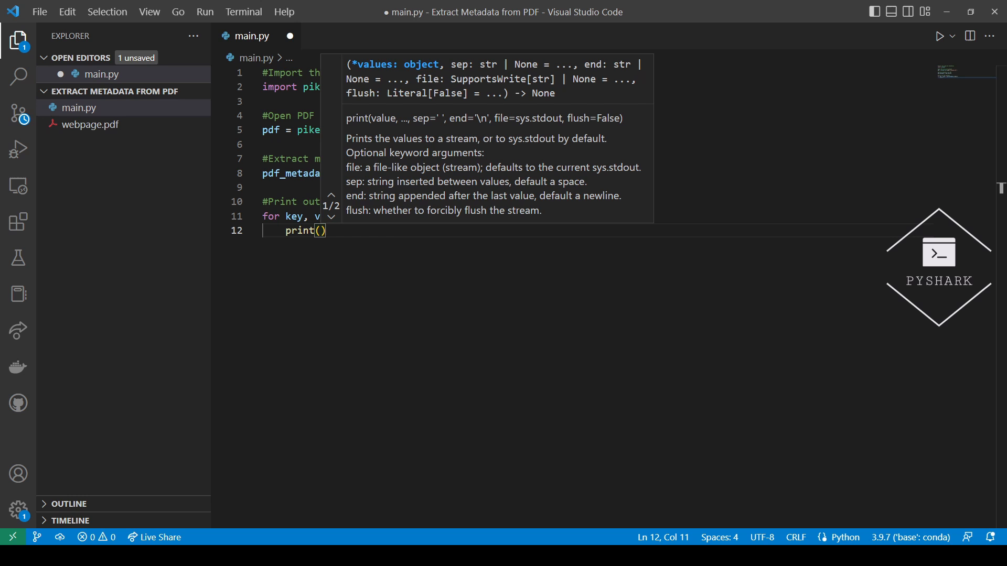
type("f")
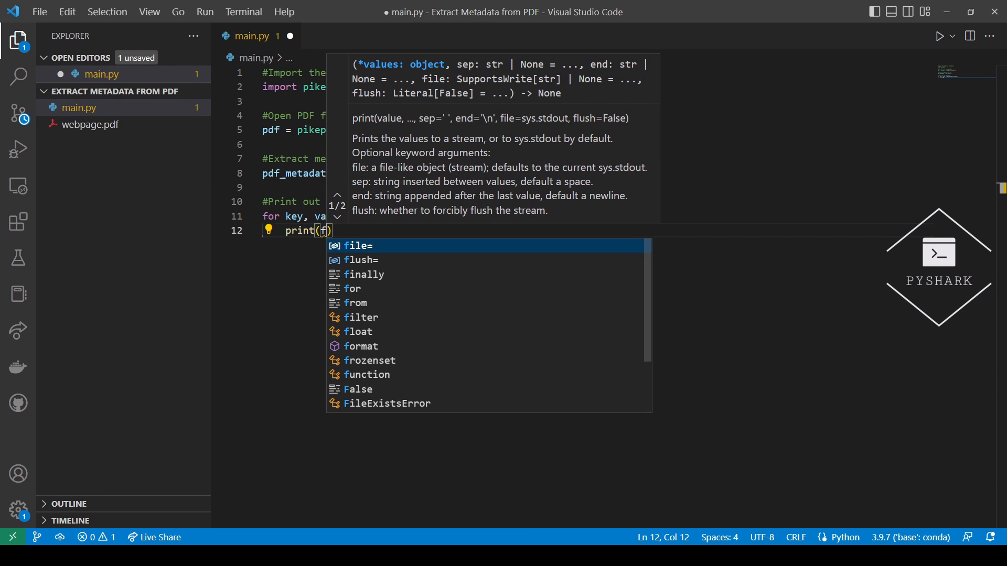
type("'{key}")
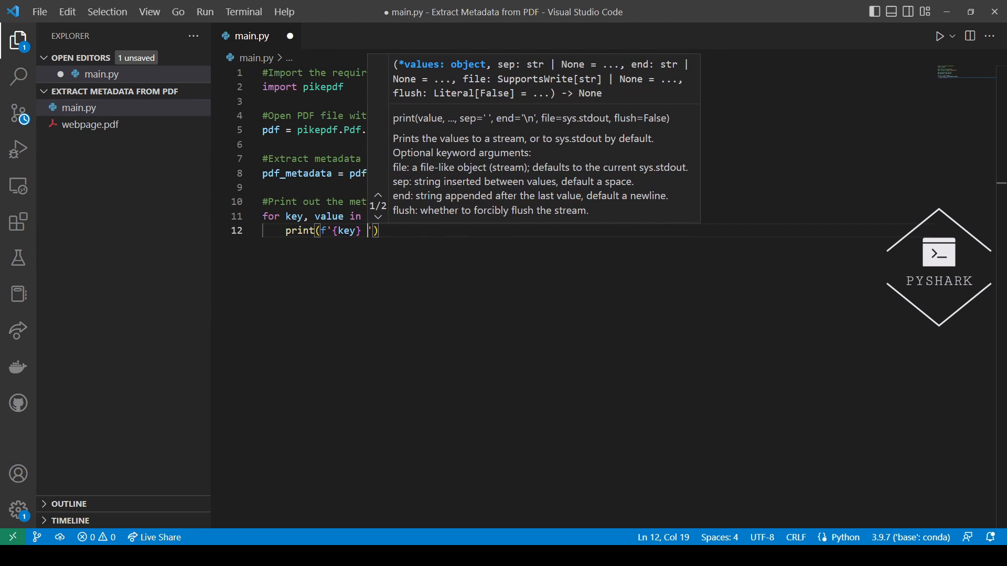
type(": {}")
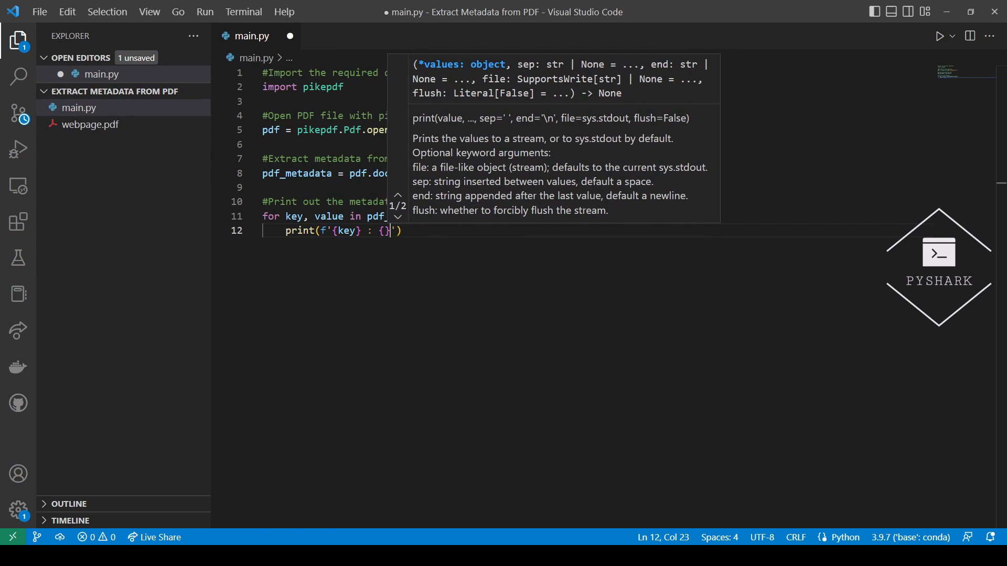
type("value")
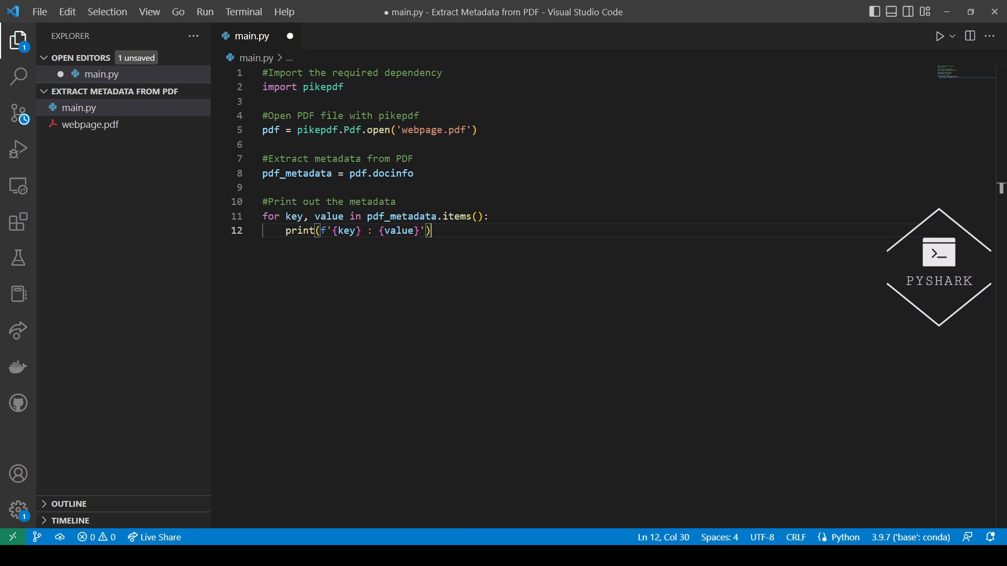
key("ctrl+s")
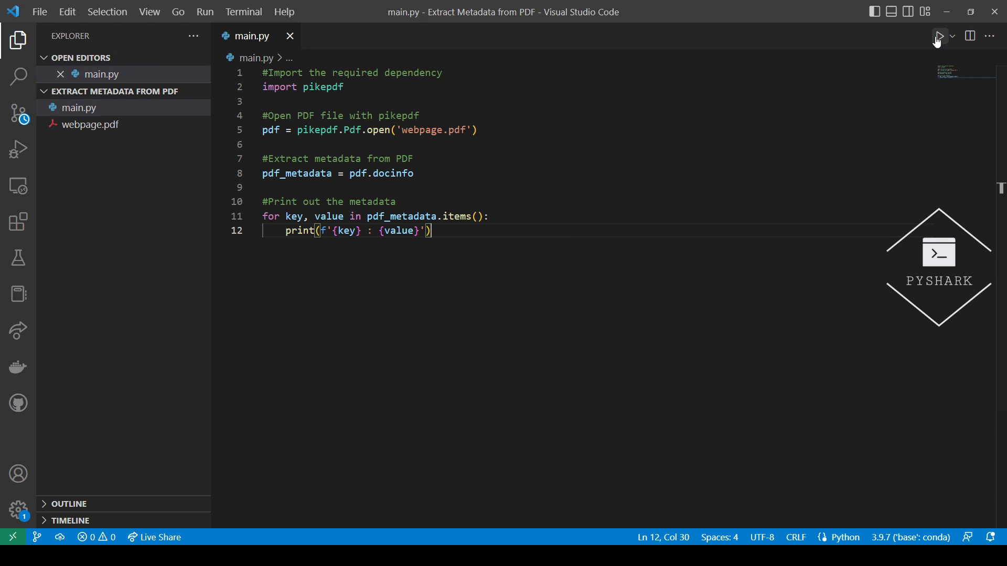
Run main.py to print CreationDate, Creator wkhtmltopdf 0.12.6, Producer Qt 4.8.7 and Title.
left_click(936, 36)
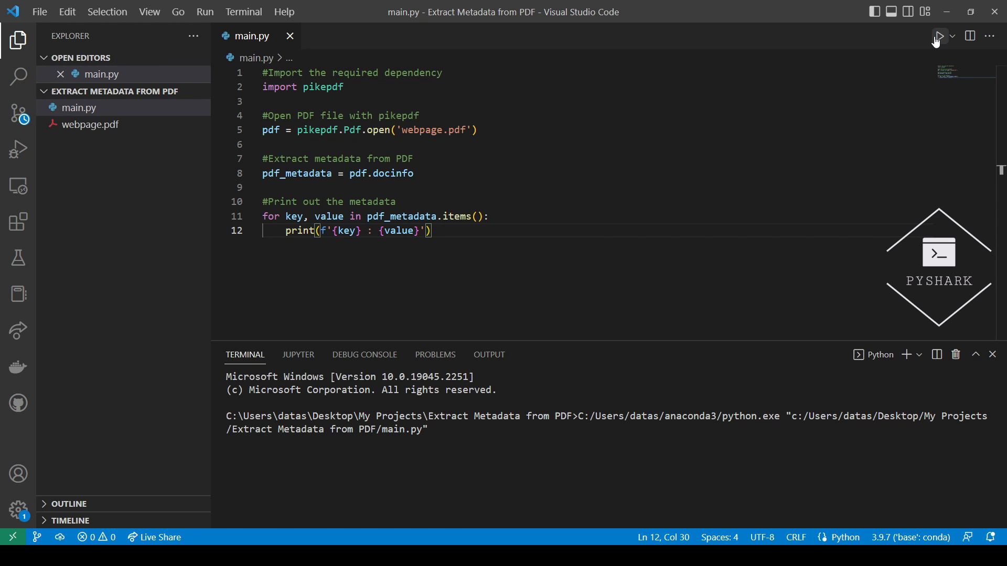
left_click(936, 36)
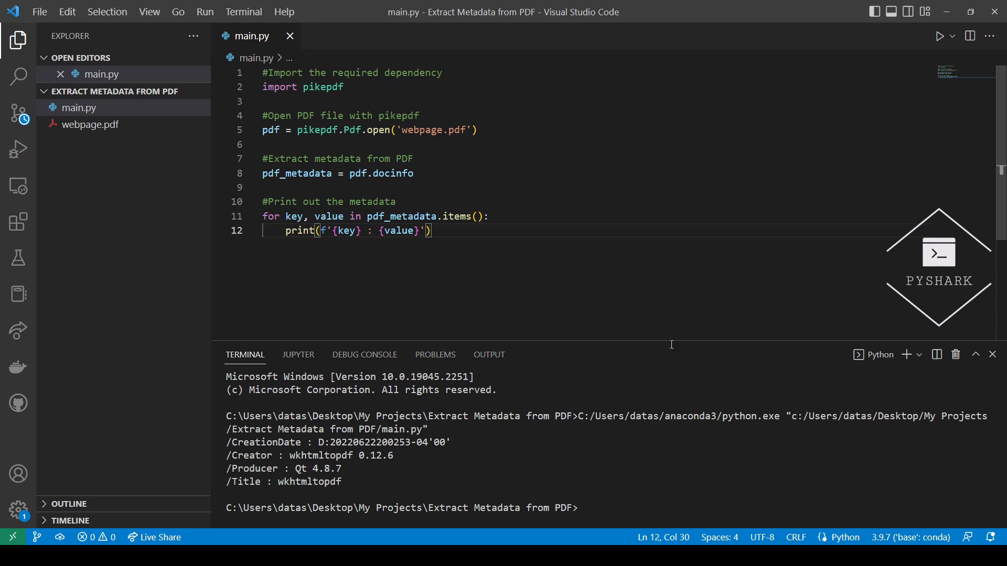
mouse_move(533, 480)
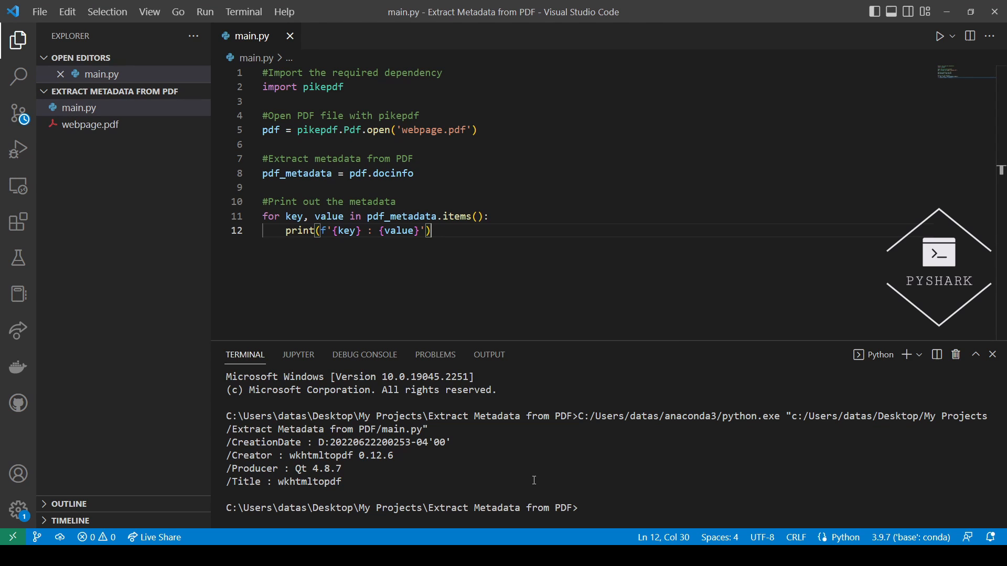